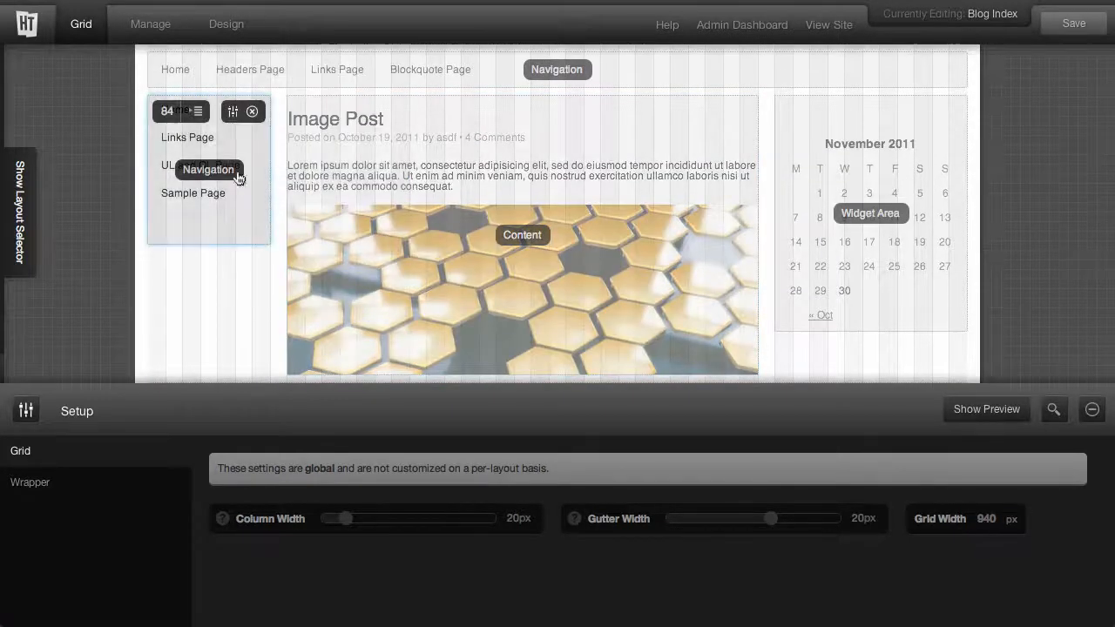
mouse_move(234, 111)
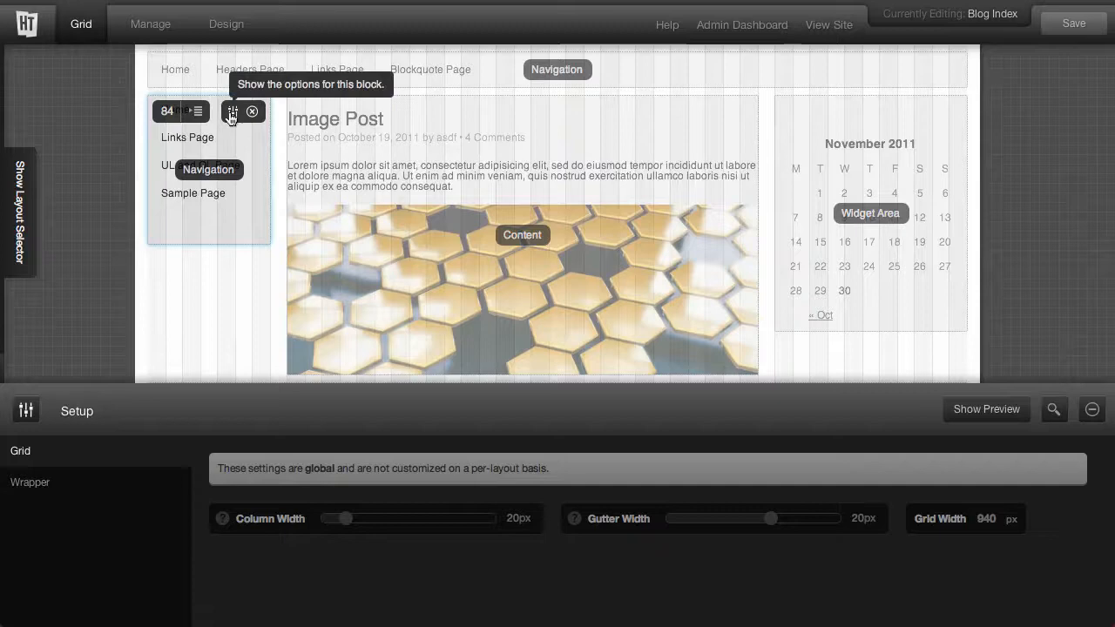
View the Config settings of the calendar Widget Area block, aliased 'Main Widget Area'
left_click(233, 111)
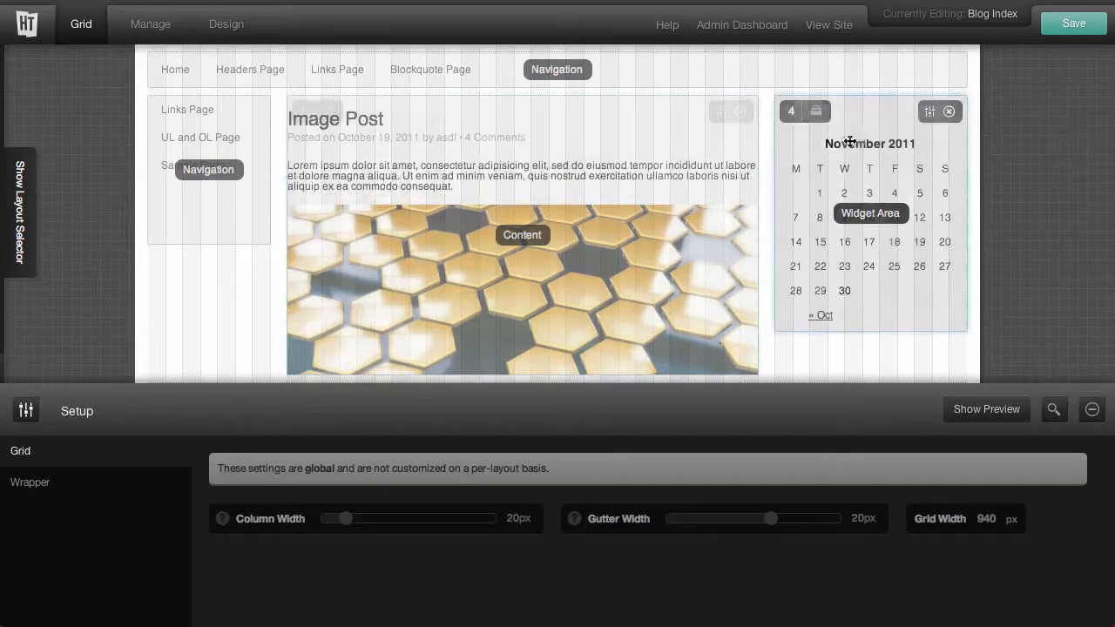
mouse_move(930, 111)
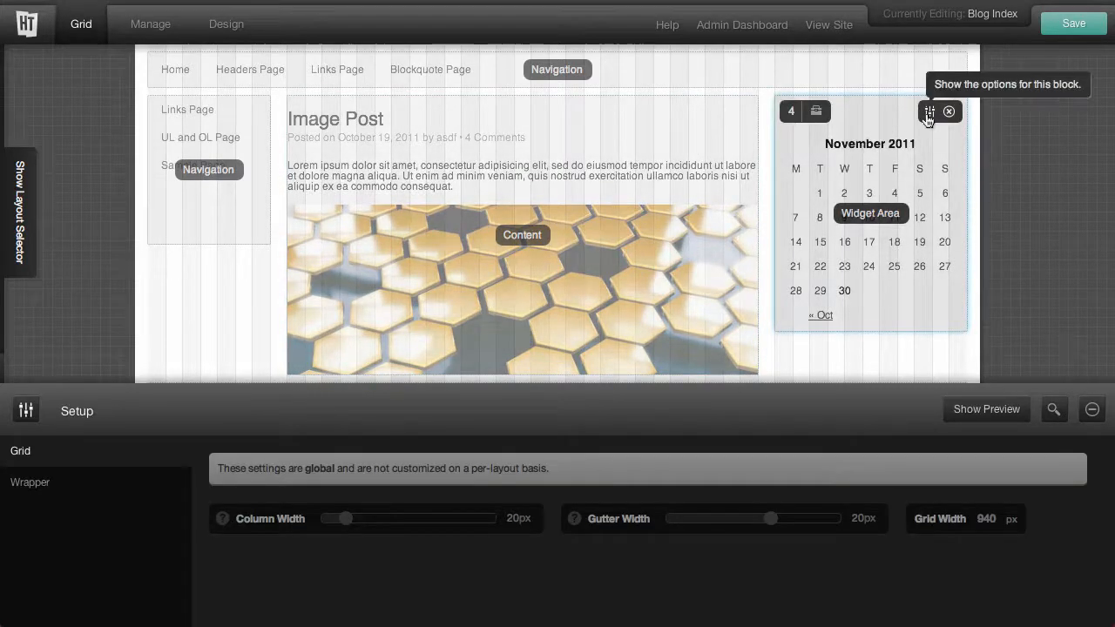
left_click(930, 111)
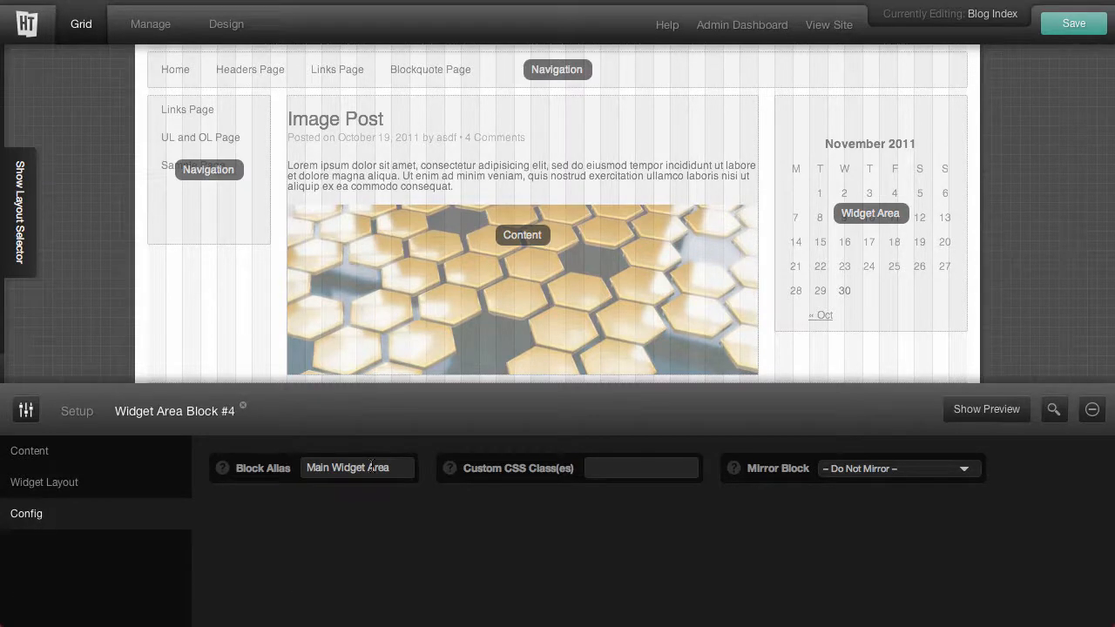
Save the Blog Index layout and expand Single > Page in the Layout Selector to pick Links Page
left_click(1073, 23)
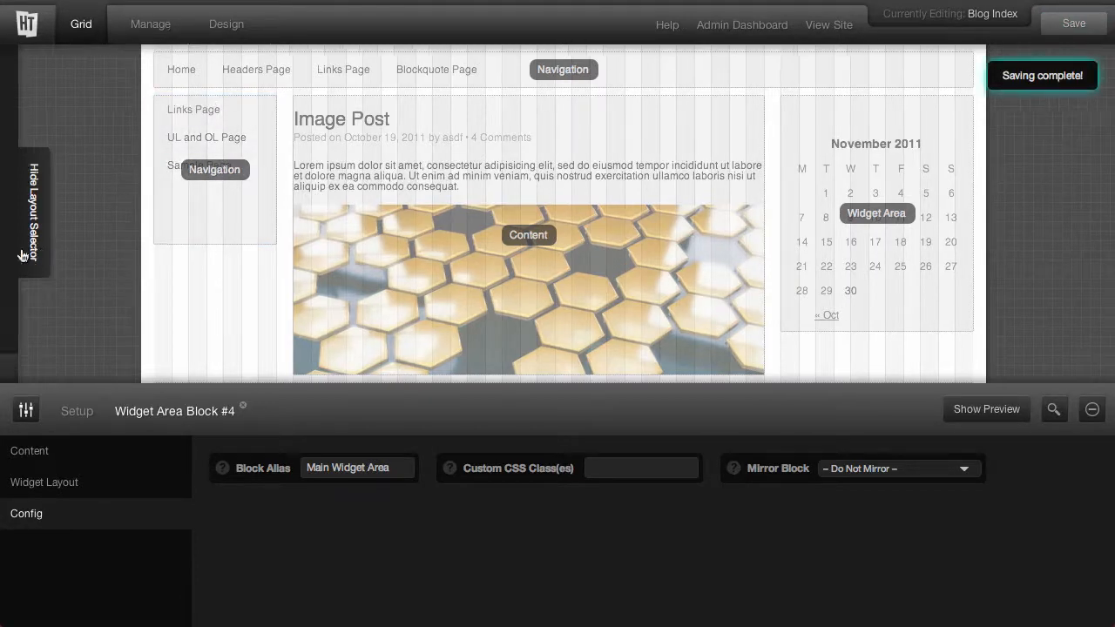
left_click(31, 213)
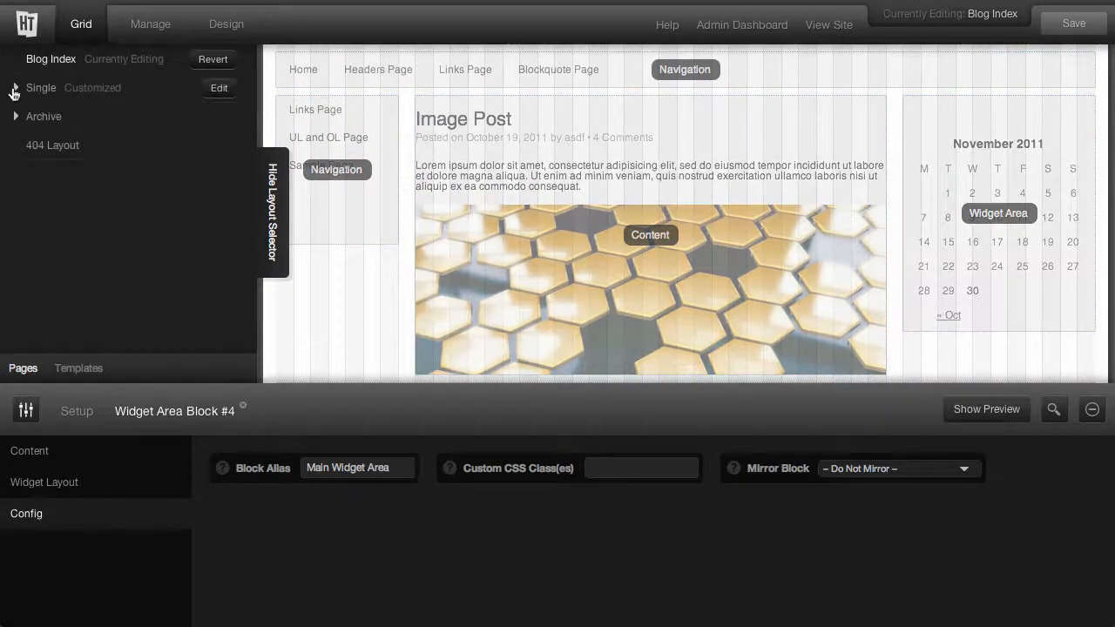
left_click(14, 87)
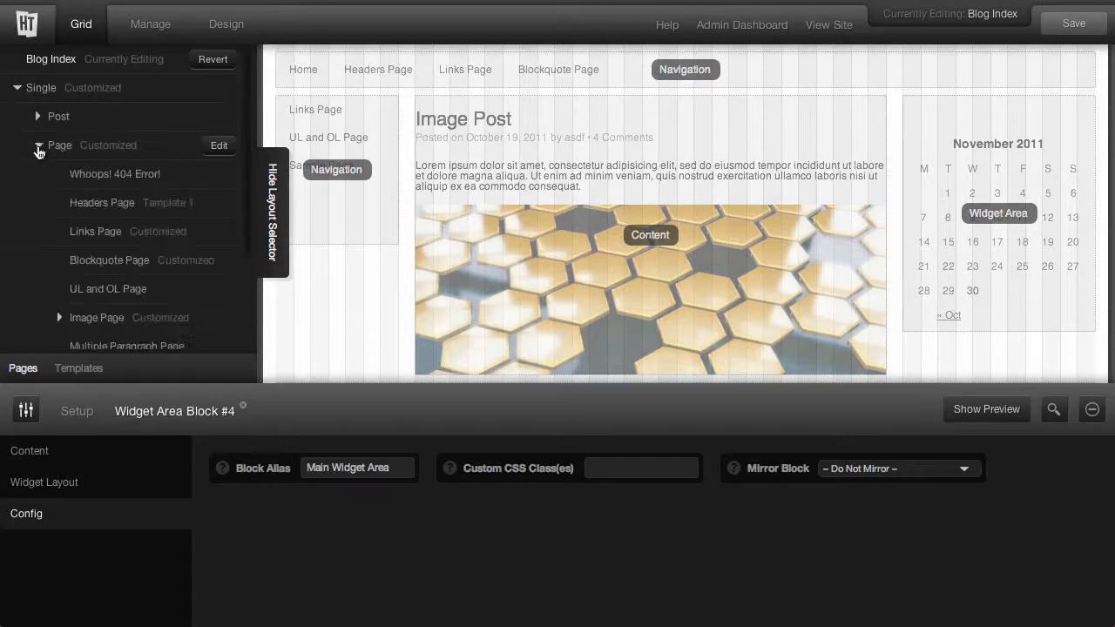
mouse_move(184, 240)
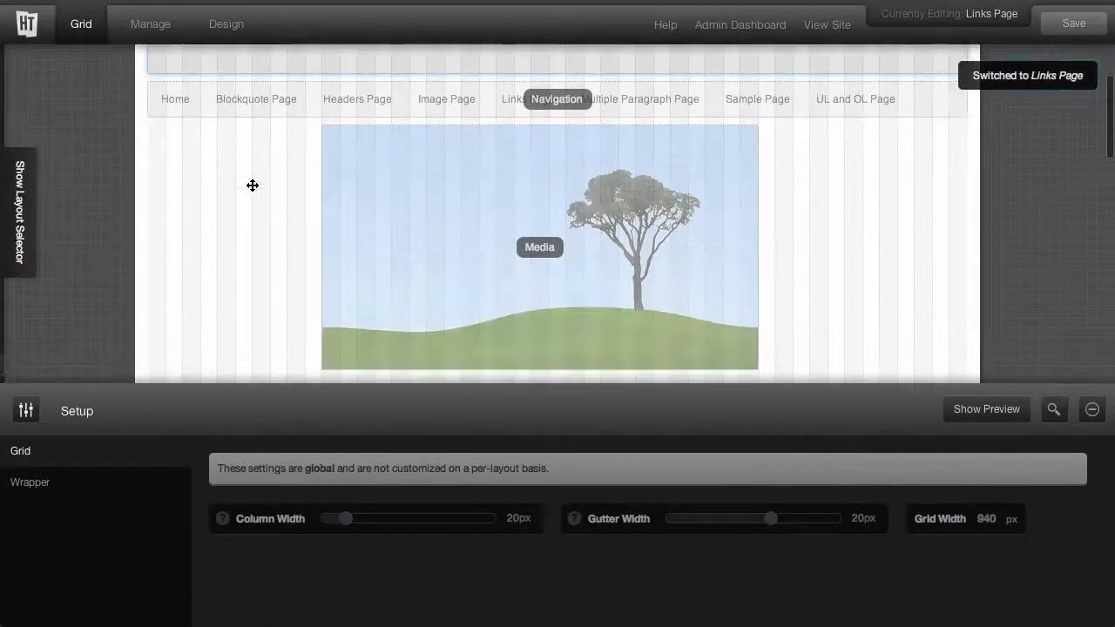
Add a Navigation block on the left side of the Links Page layout
scroll("up", 3)
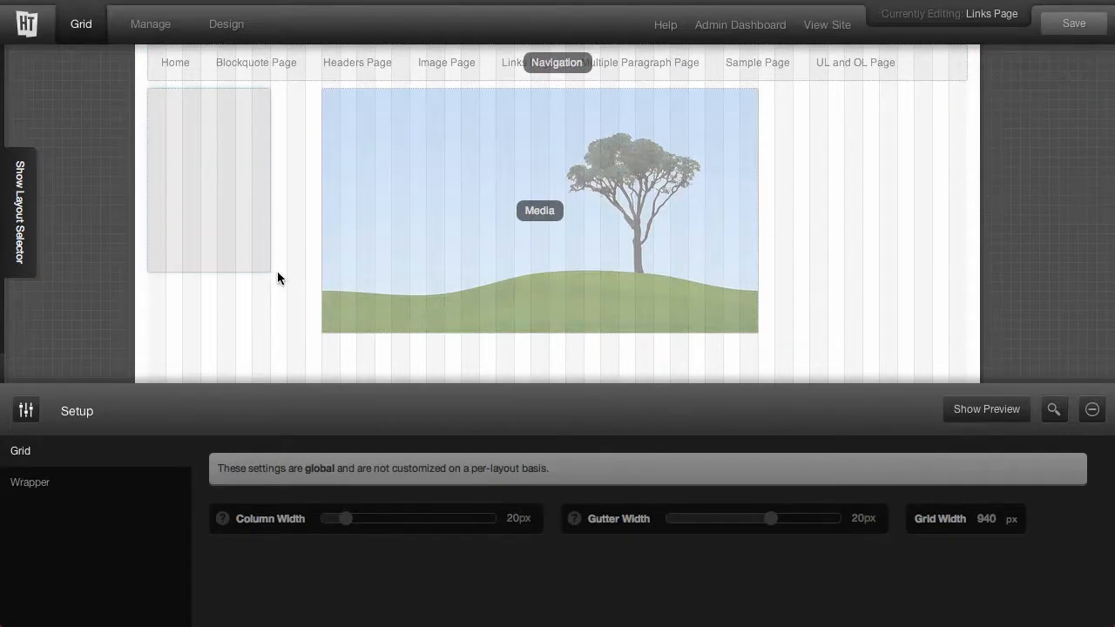
left_click(209, 177)
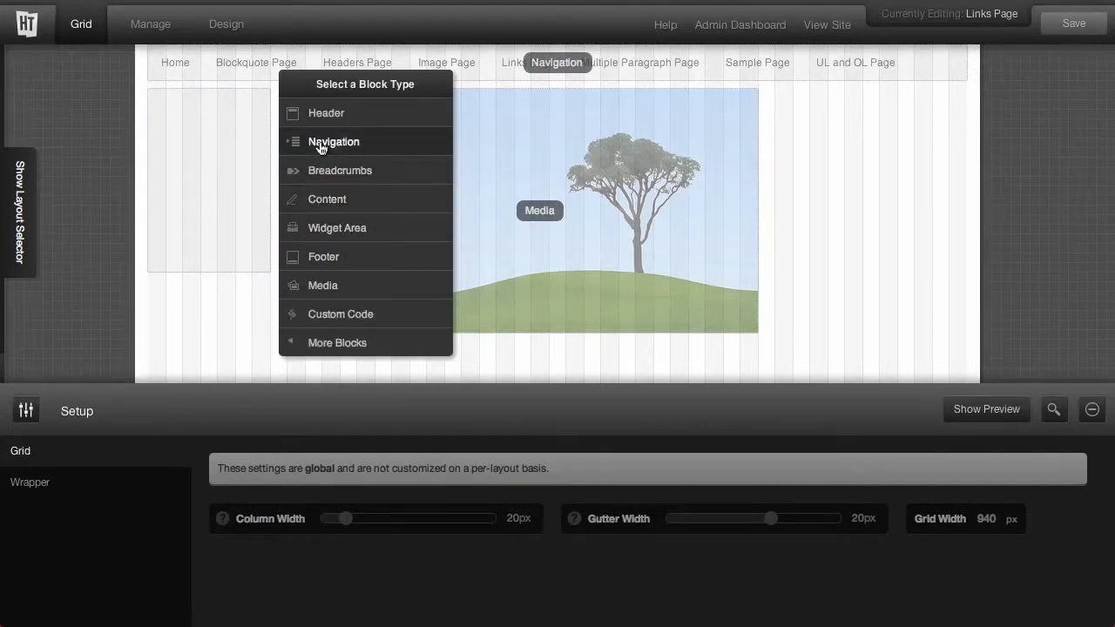
left_click(333, 141)
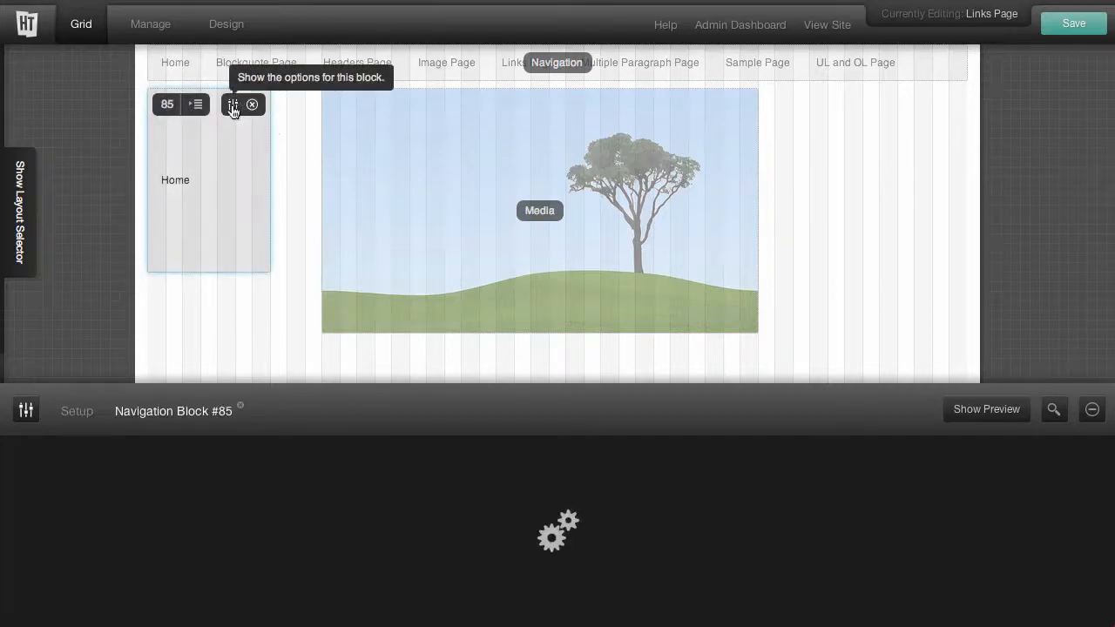
left_click(233, 104)
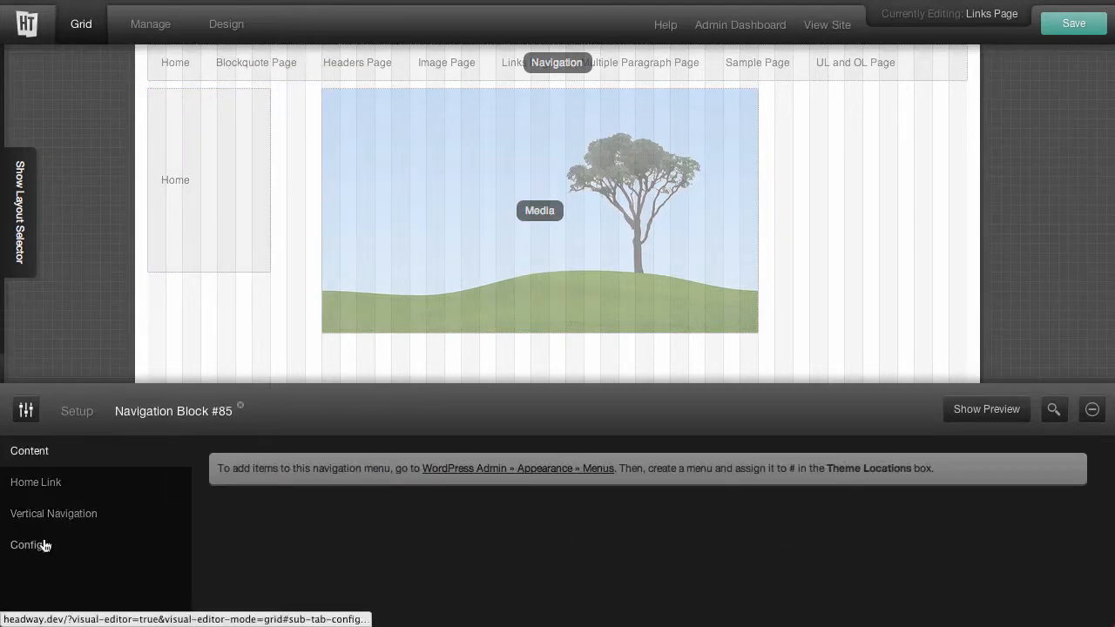
Set its Mirror Block to 'Navigation #84 – Blog Index' and save the layout
left_click(26, 543)
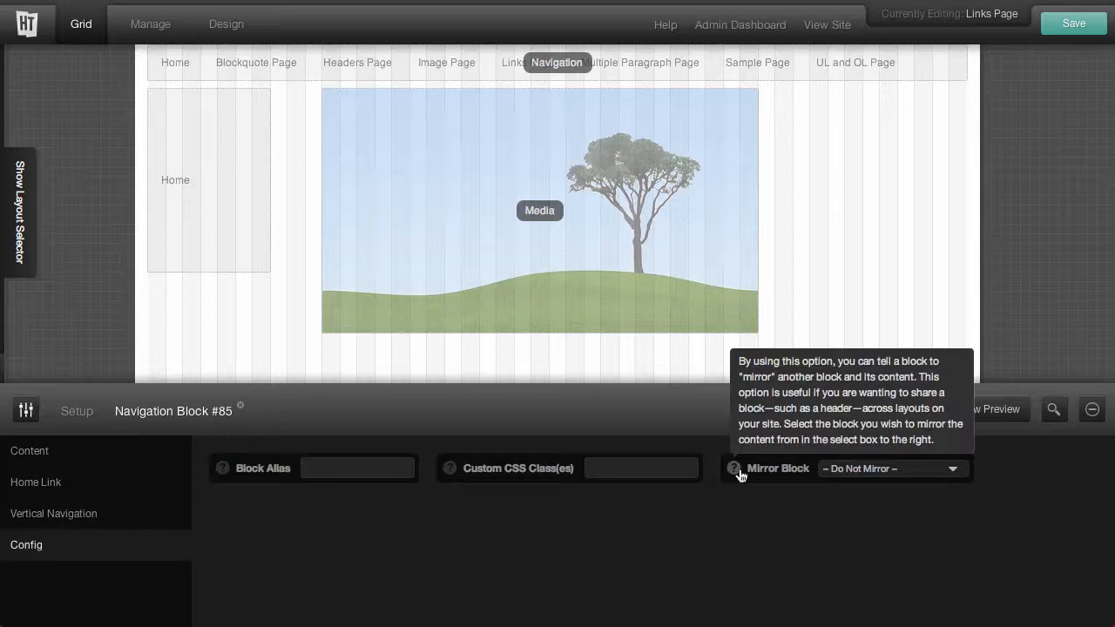
mouse_move(850, 473)
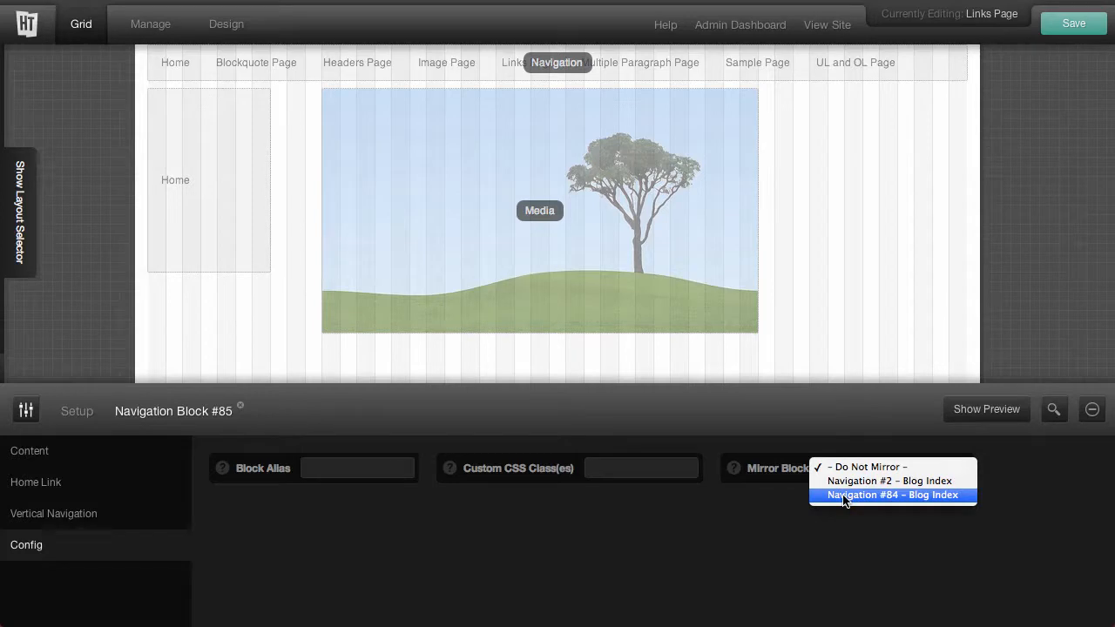
mouse_move(892, 500)
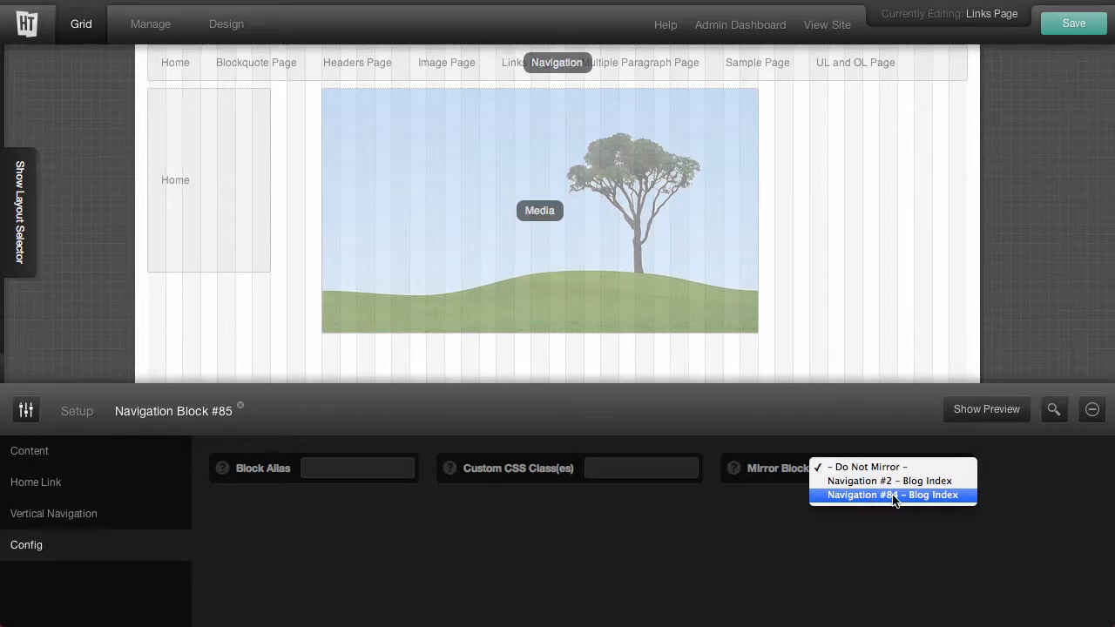
left_click(891, 494)
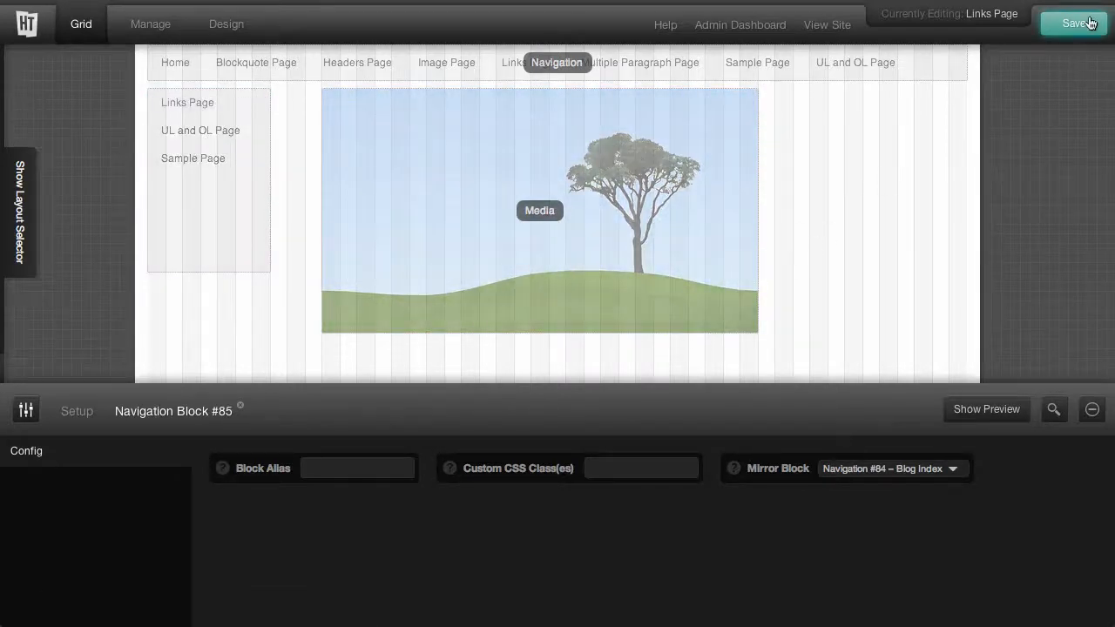
left_click(1073, 23)
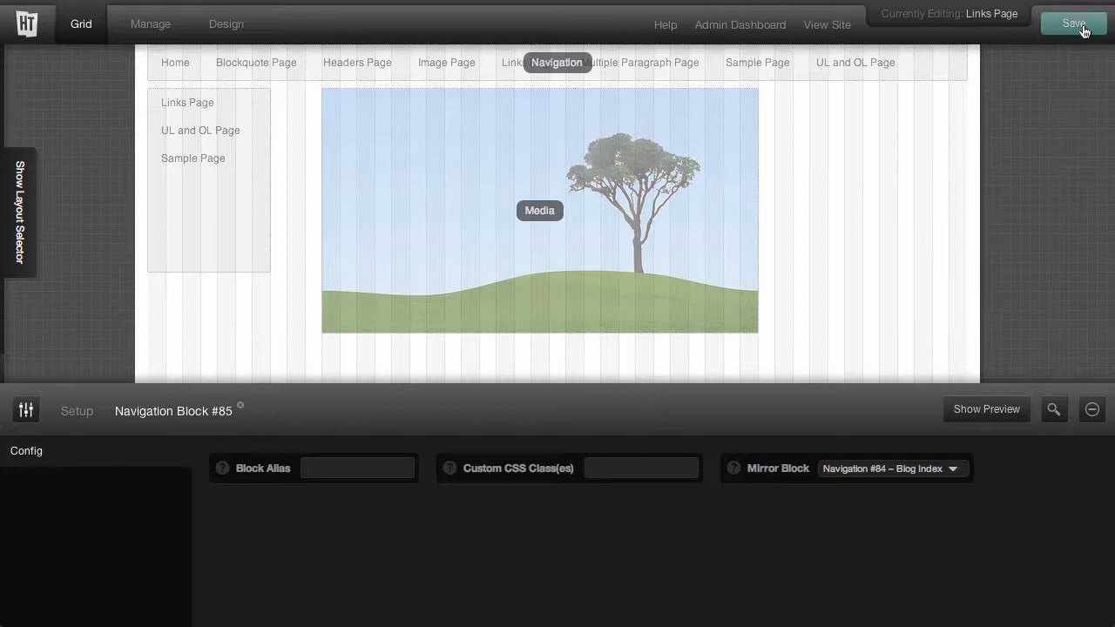
Add a Widget Area block on the right and reach its Config mirror options
left_click(1073, 22)
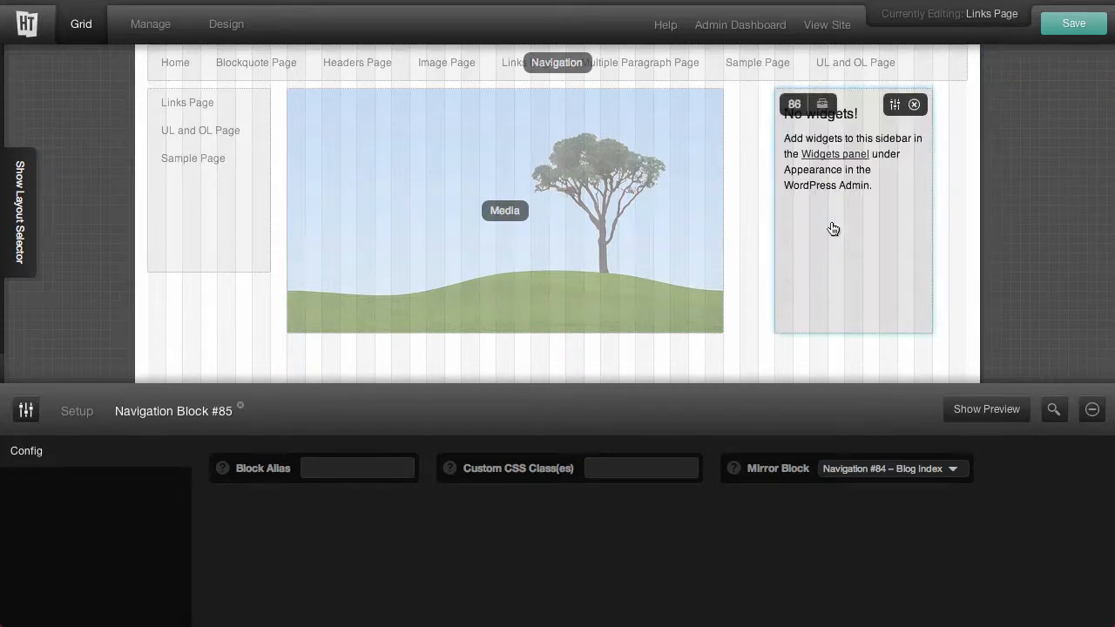
left_click(895, 105)
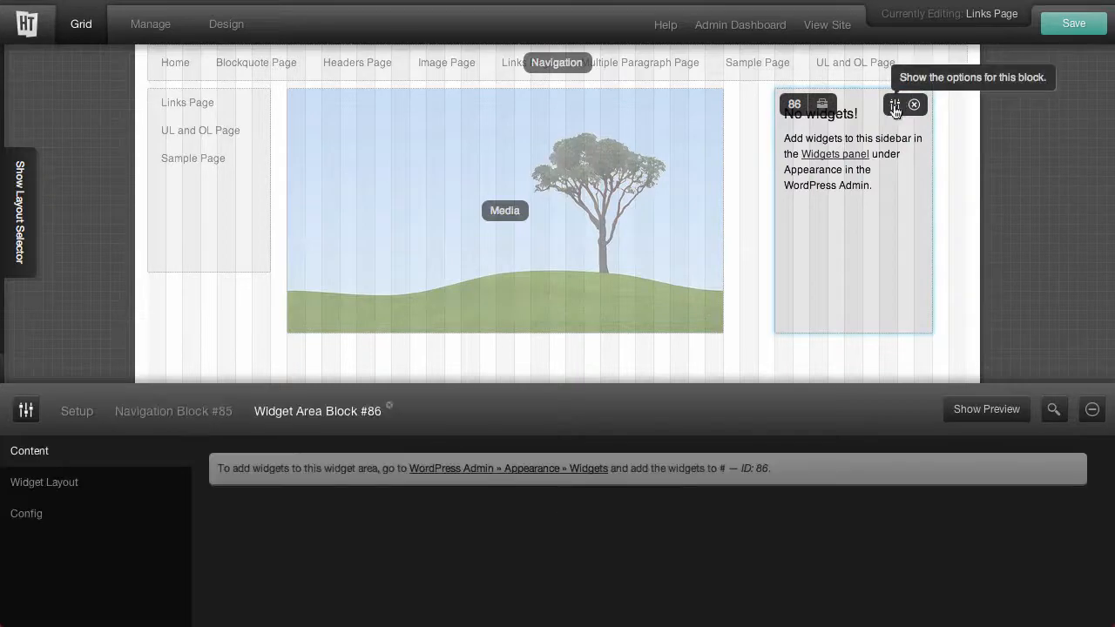
left_click(26, 512)
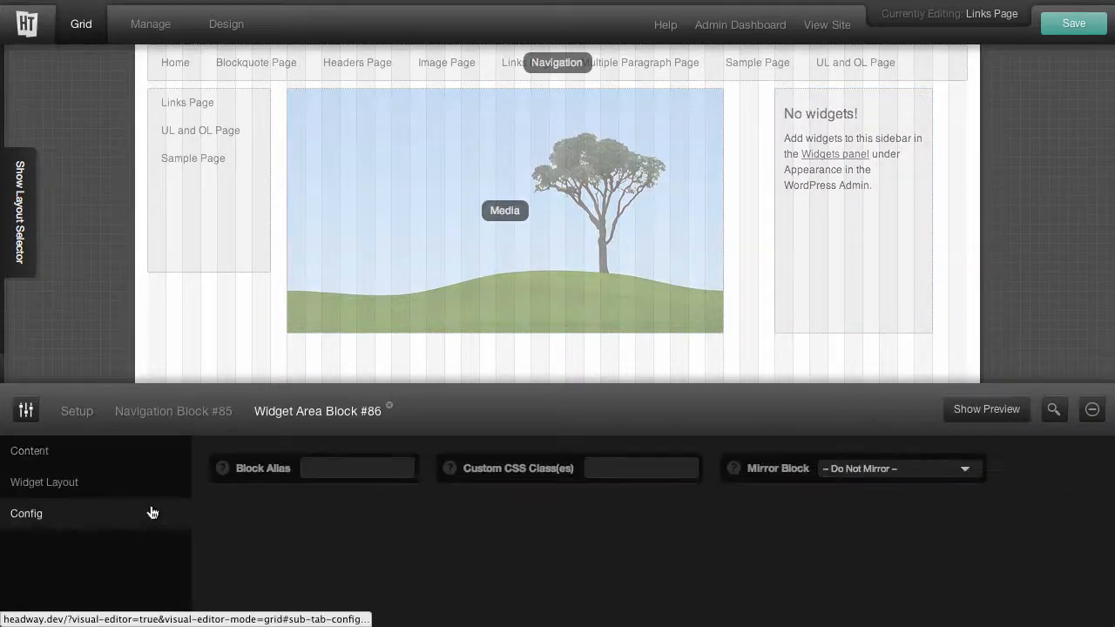
left_click(897, 468)
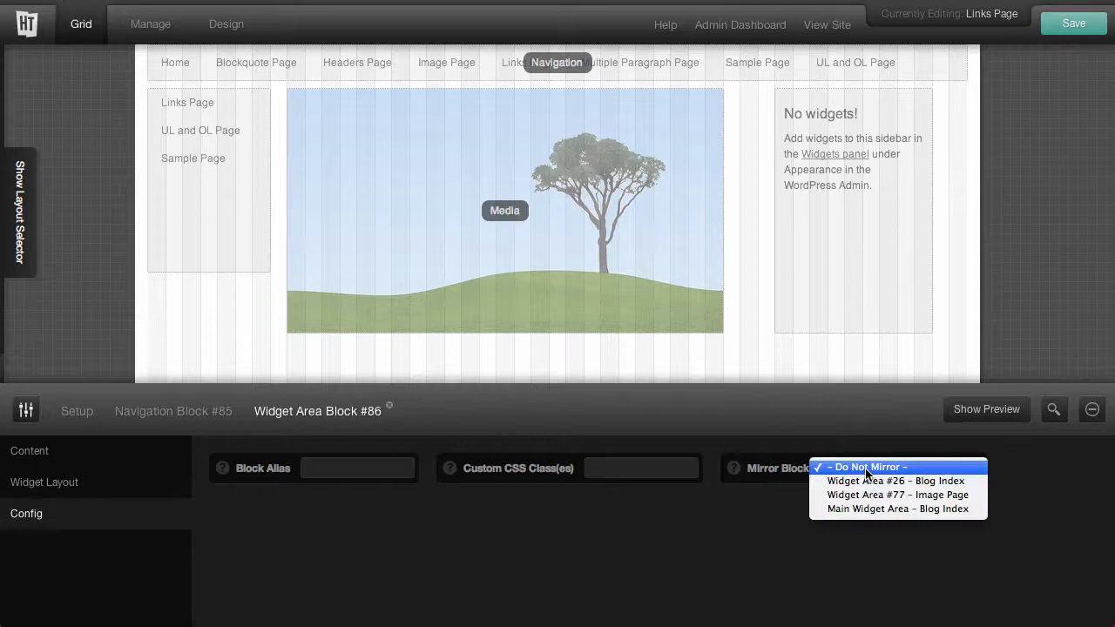
mouse_move(665, 531)
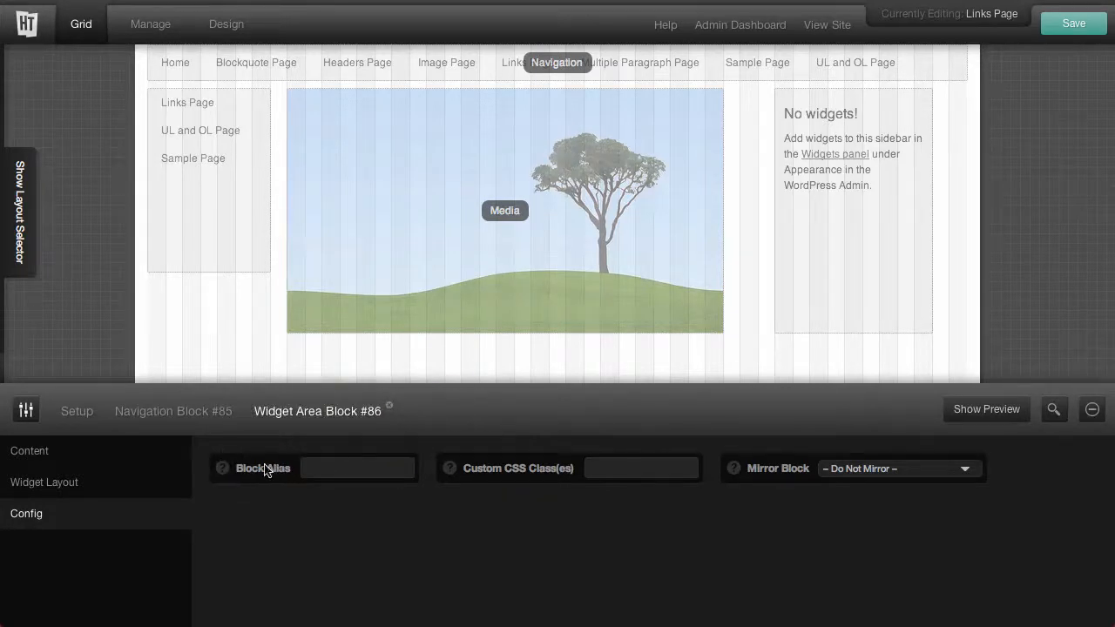
Set its Mirror Block to 'Main Widget Area – Blog Index' and save the layout
left_click(355, 466)
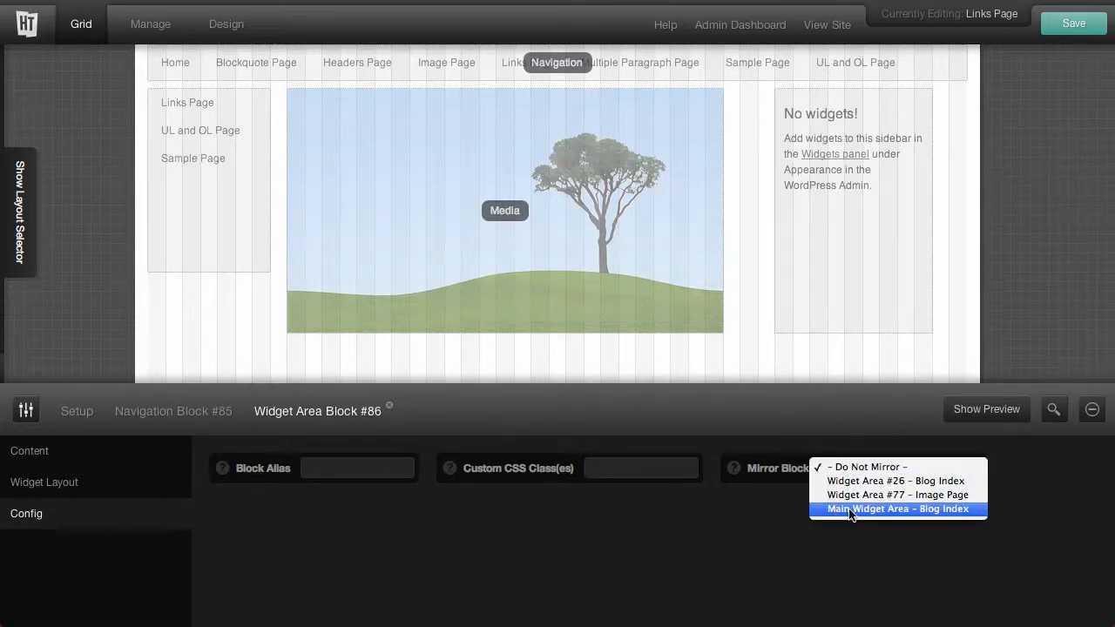
left_click(899, 509)
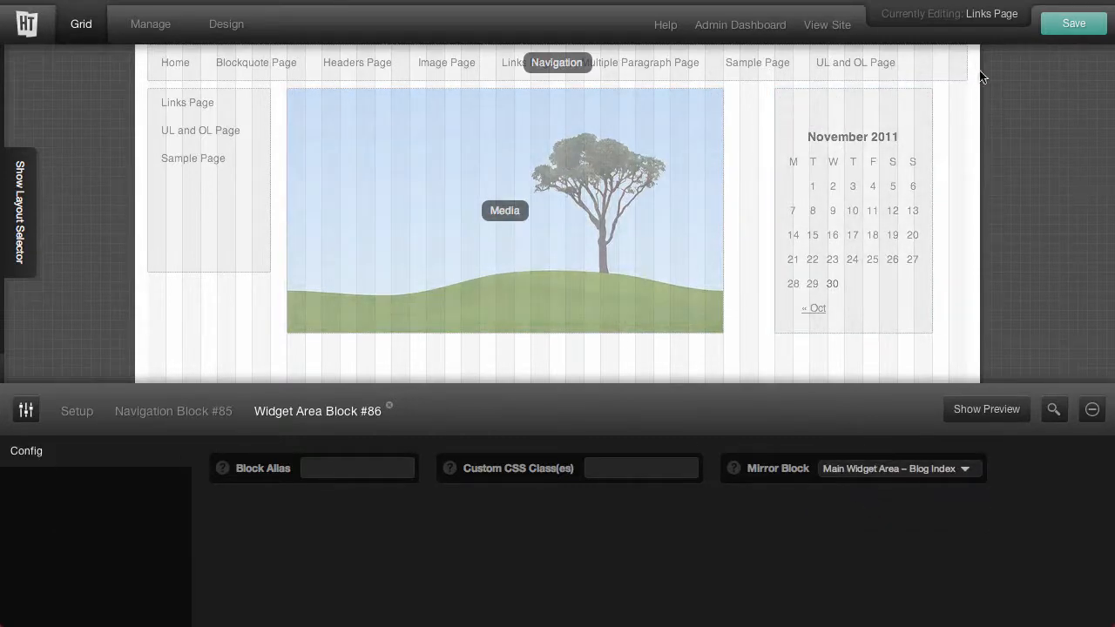
left_click(1073, 23)
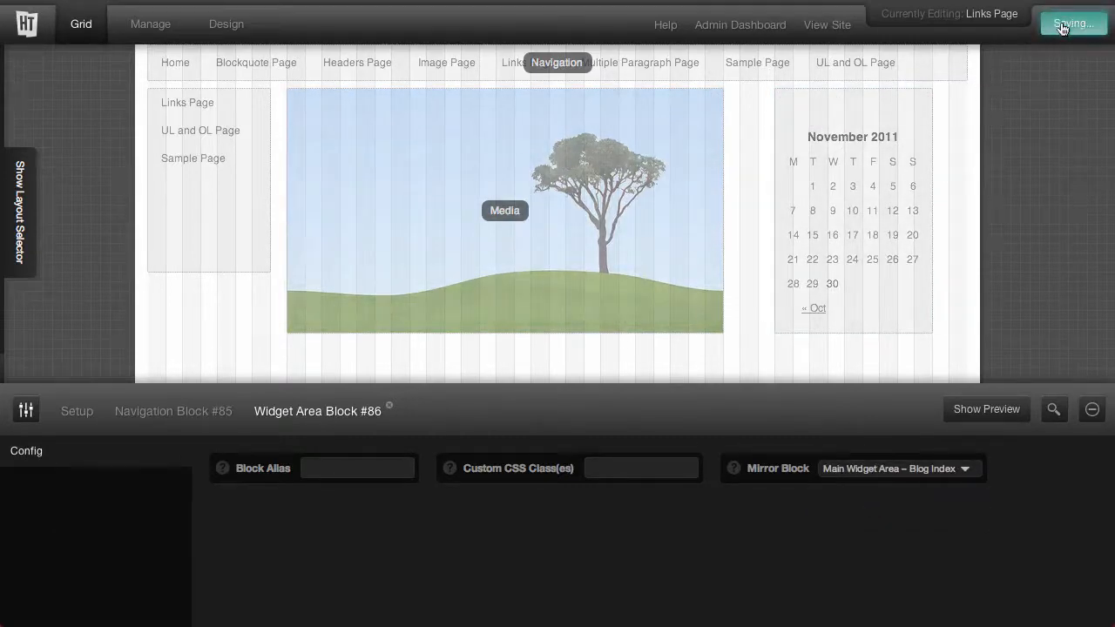
left_click(1073, 22)
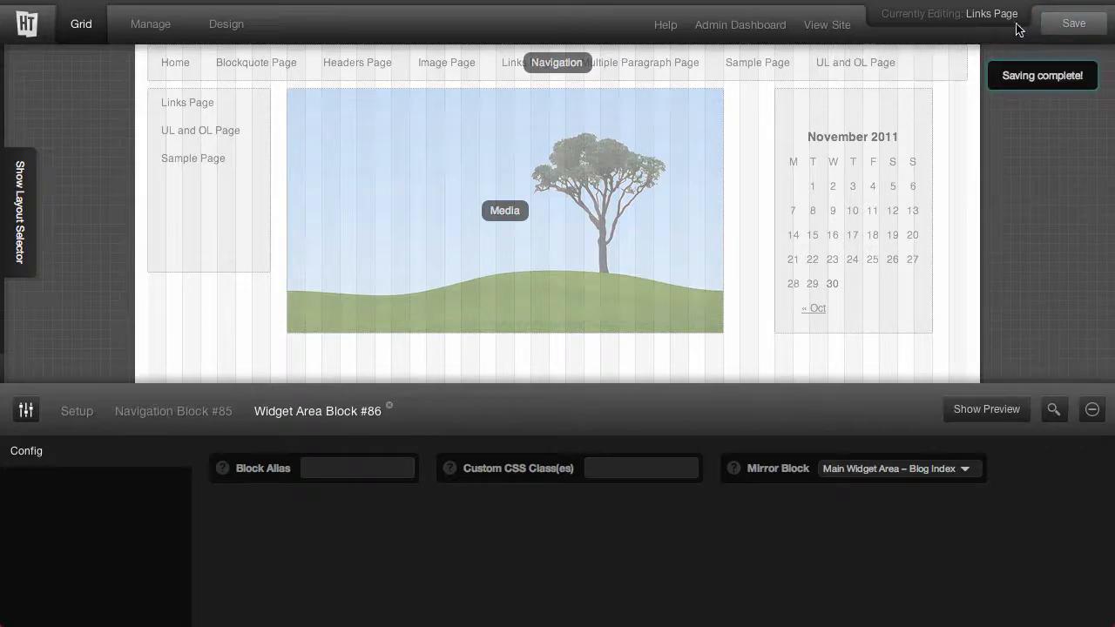
View the live Links Page with its mirrored navigation and calendar sidebar
left_click(826, 24)
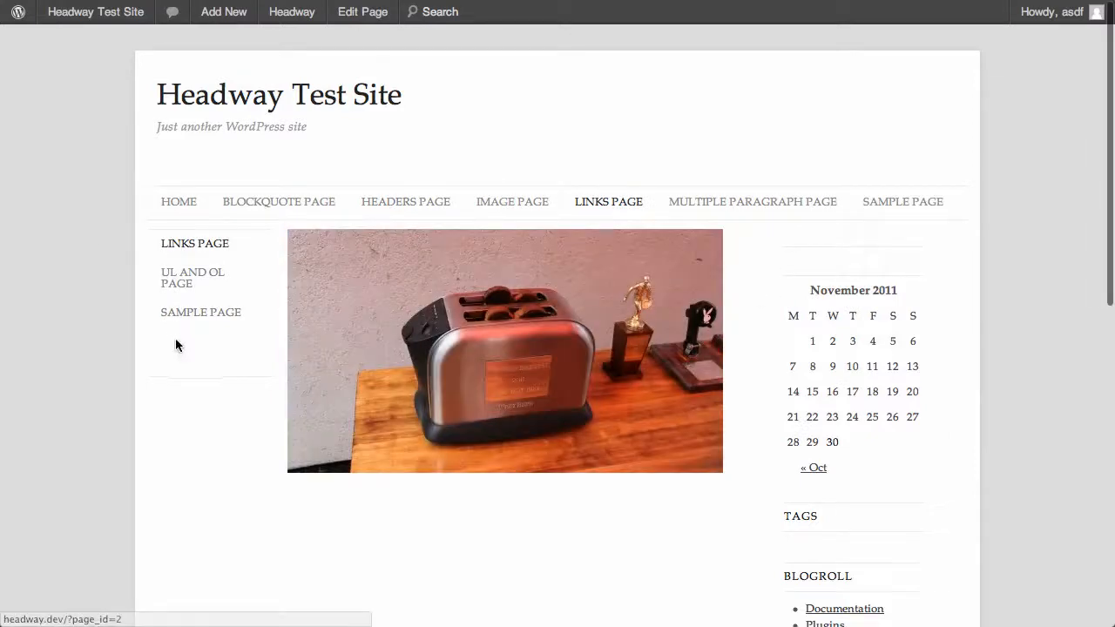
mouse_move(867, 207)
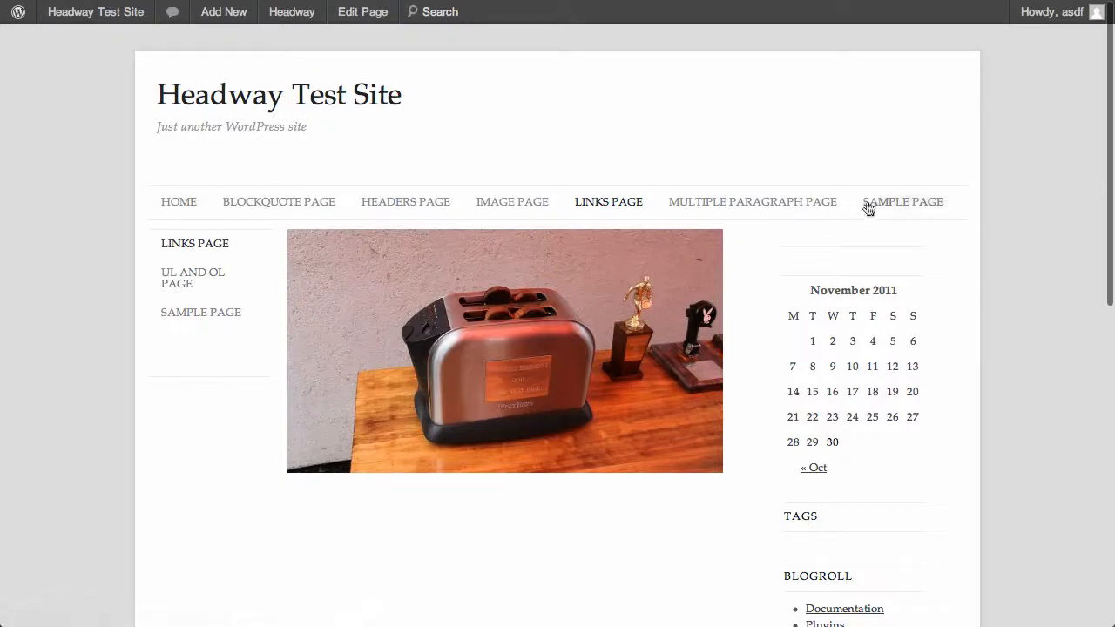
scroll("down", 3)
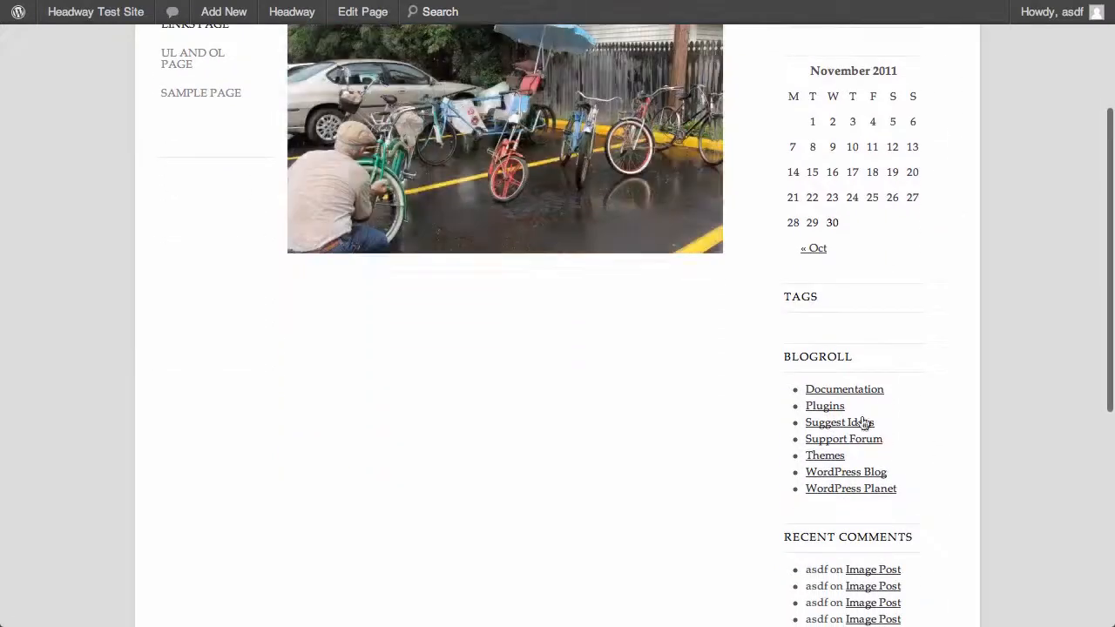